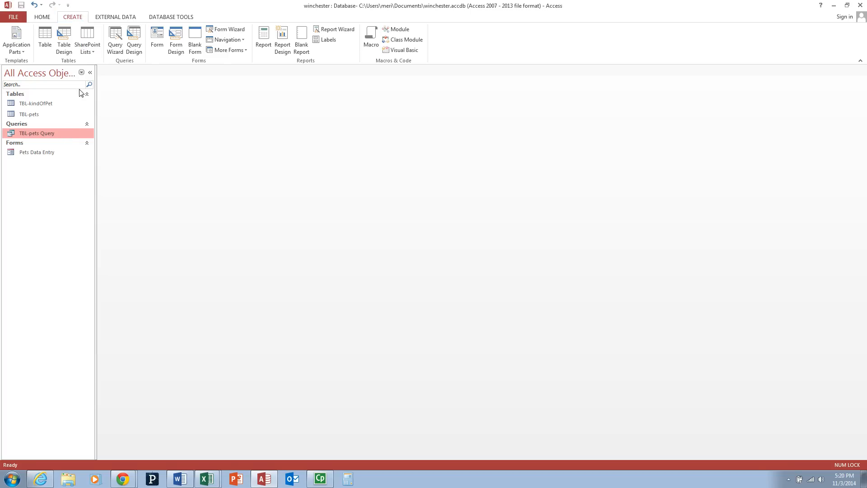
mouse_move(83, 21)
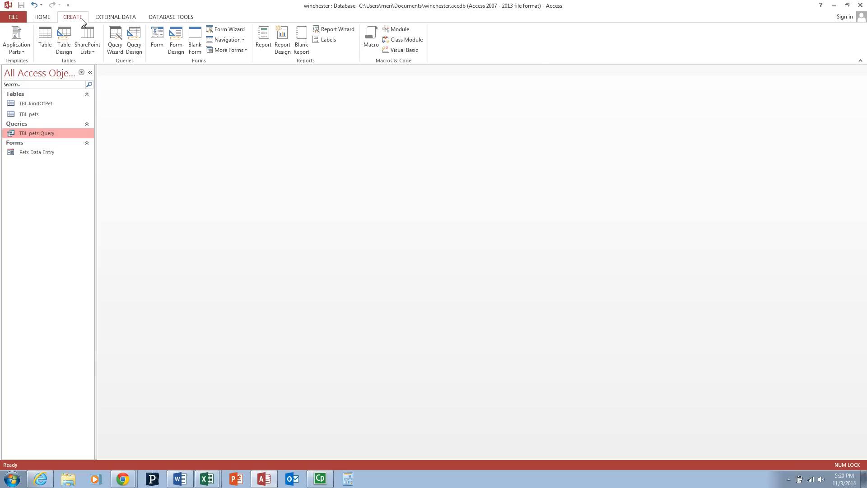
mouse_move(334, 29)
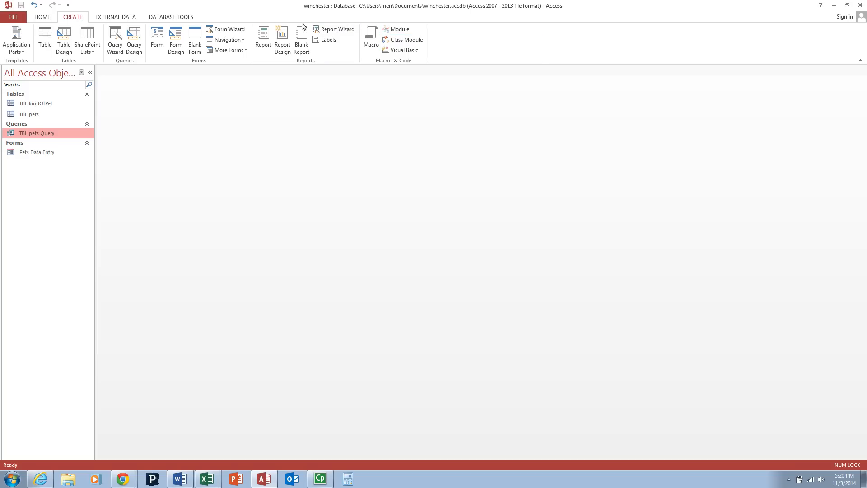
Start the Report Wizard on TBL-pets Query with all six fields added.
left_click(335, 29)
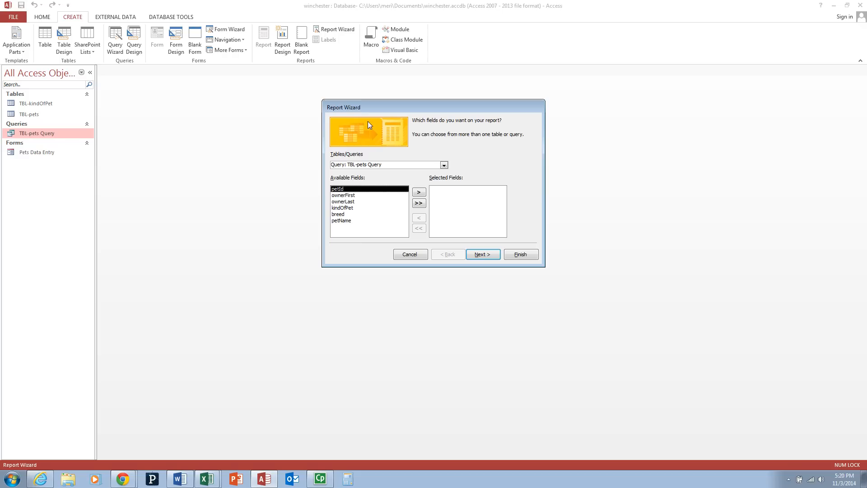
mouse_move(418, 203)
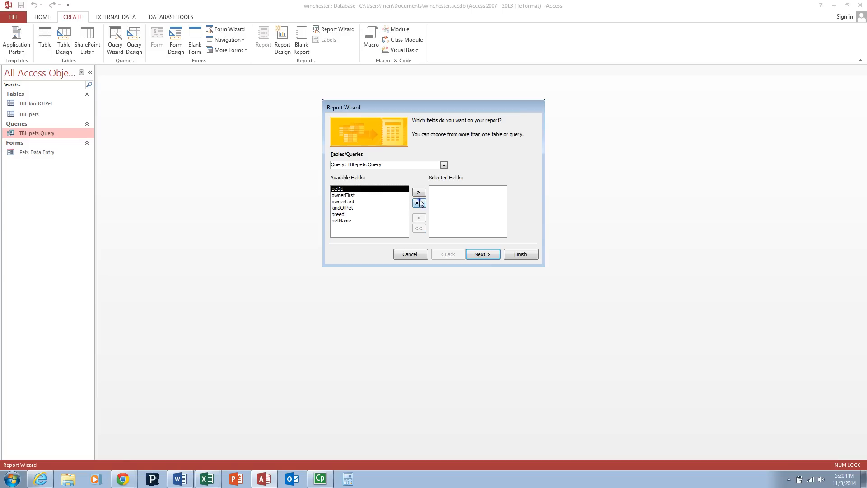
left_click(419, 202)
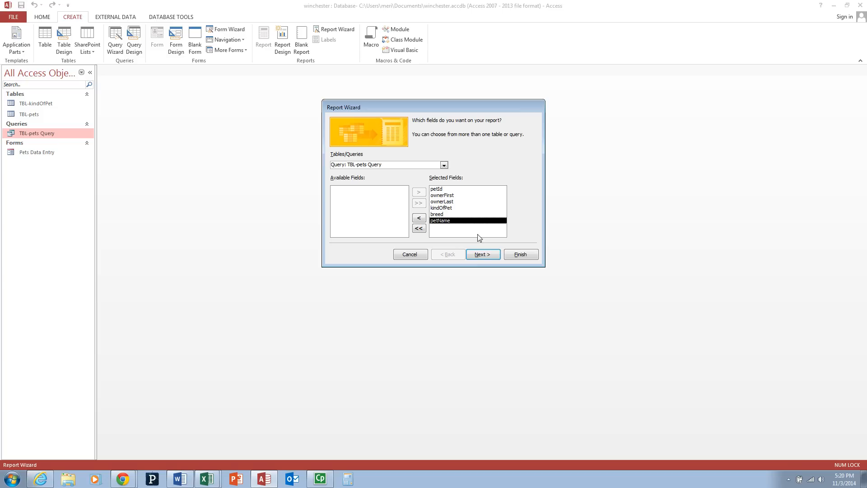
left_click(482, 254)
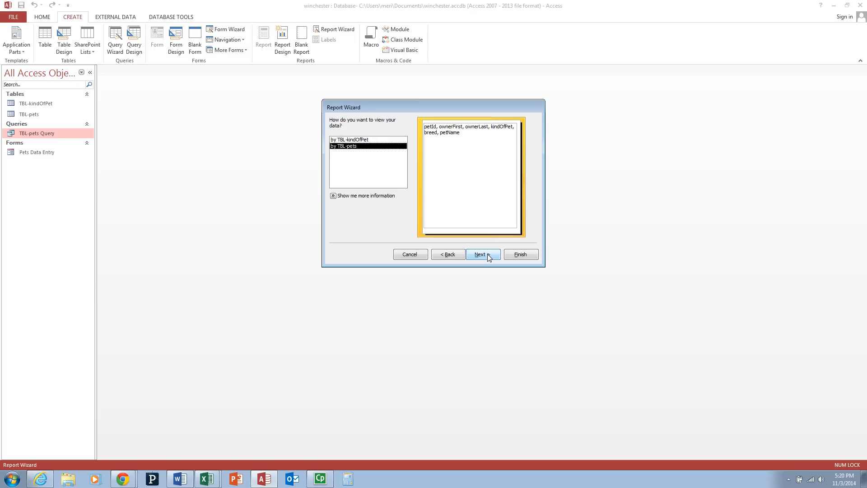
View data by TBL-pets and add ownerLast as the grouping level.
left_click(482, 254)
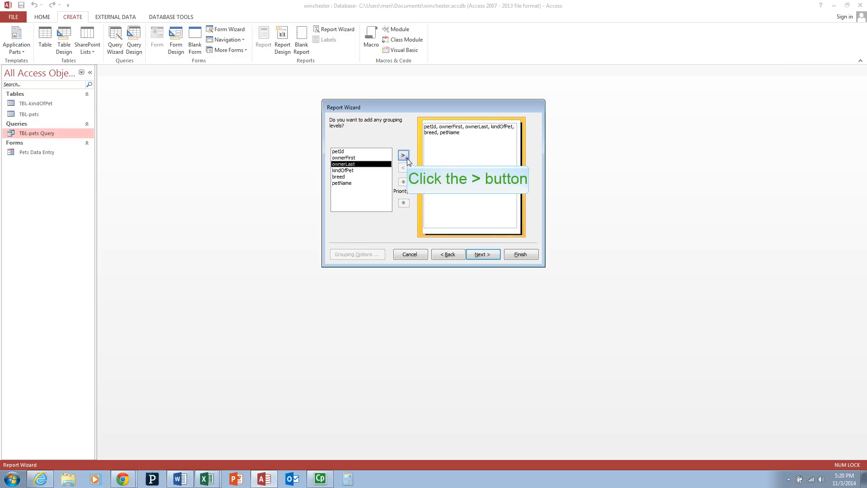
left_click(403, 155)
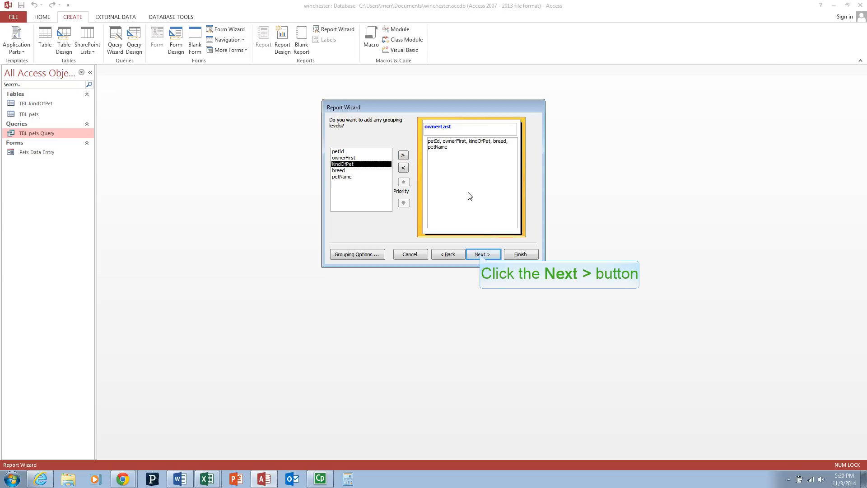
left_click(483, 253)
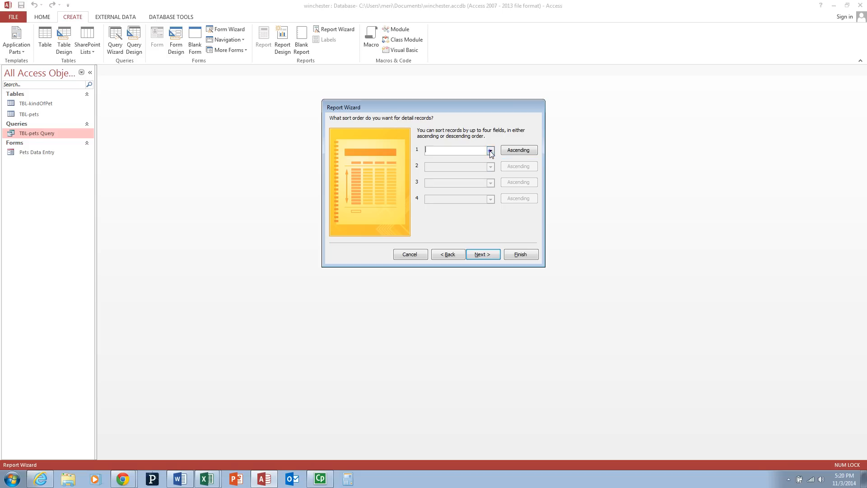
Sort detail records by ownerFirst first, then by petName.
left_click(488, 150)
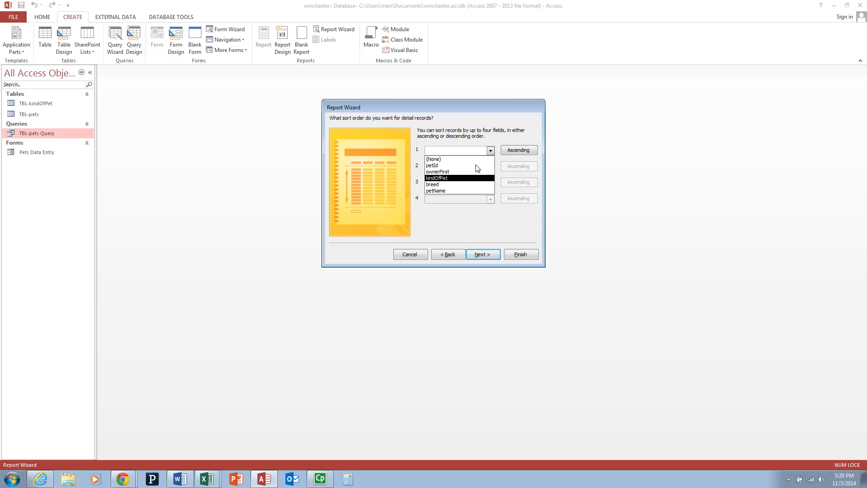
mouse_move(467, 184)
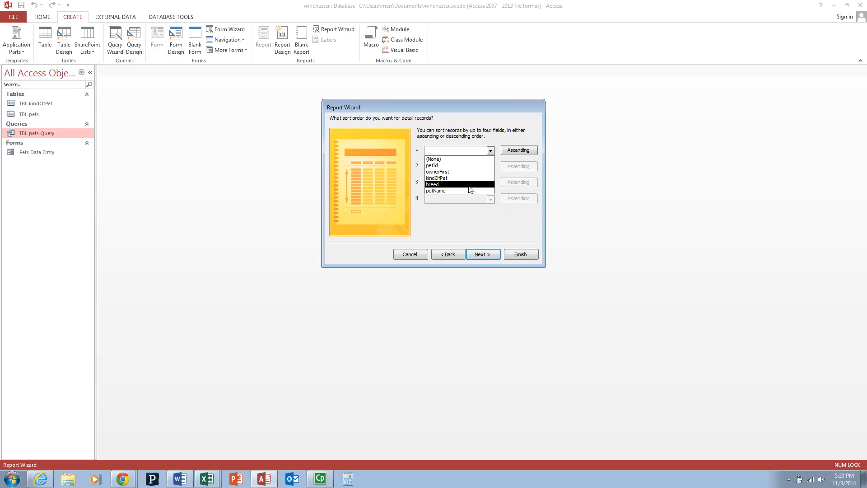
left_click(437, 172)
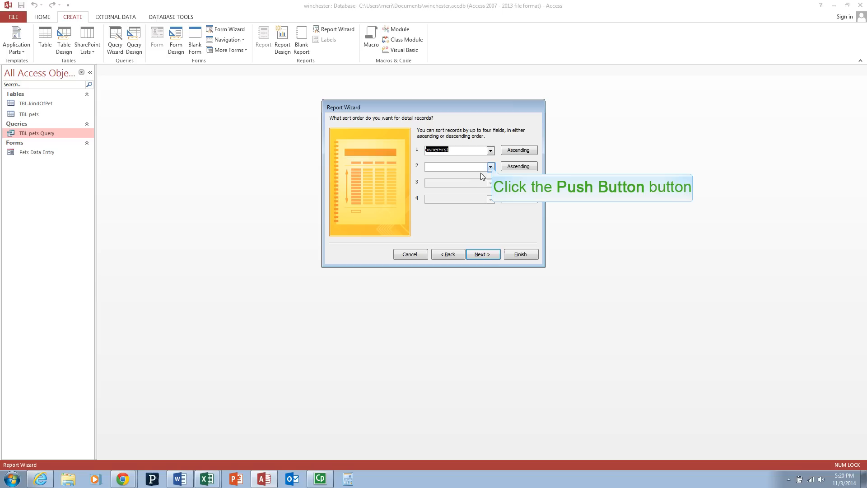
left_click(489, 166)
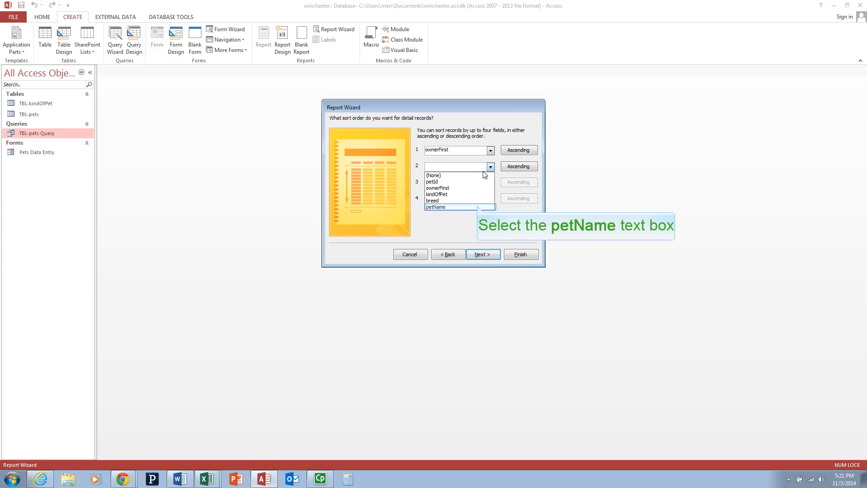
left_click(436, 206)
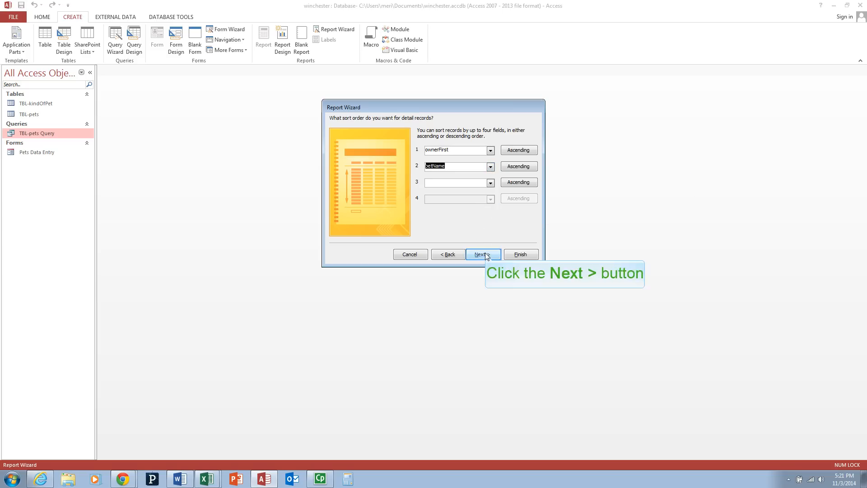
left_click(482, 254)
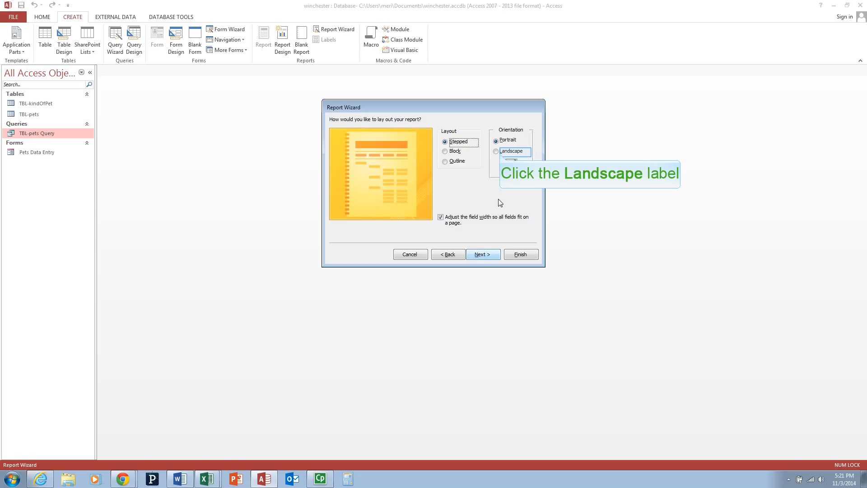
Choose a Block layout with Landscape orientation for the report.
left_click(510, 151)
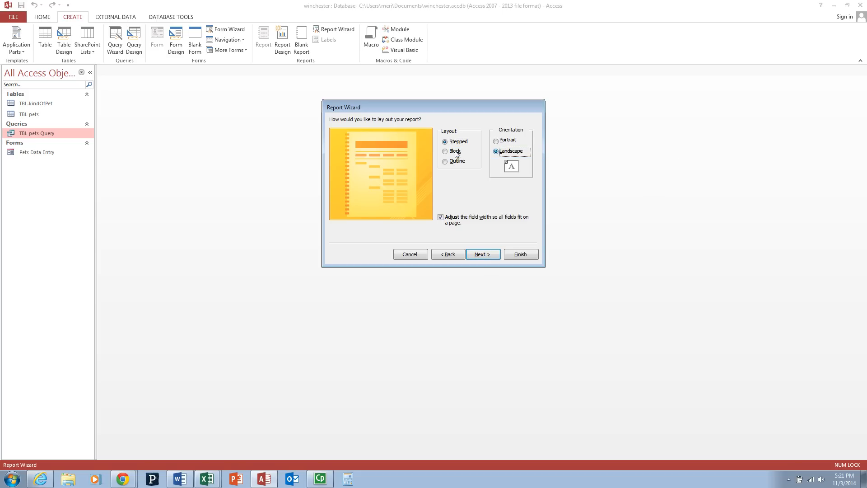
left_click(445, 151)
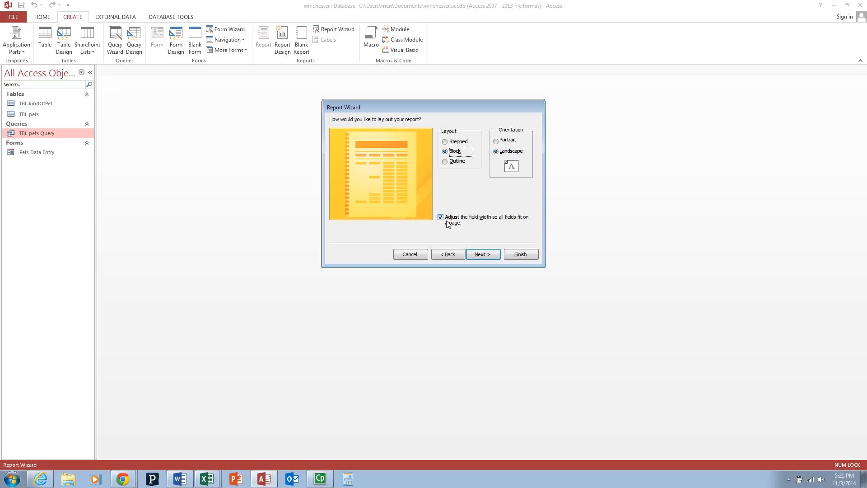
mouse_move(482, 254)
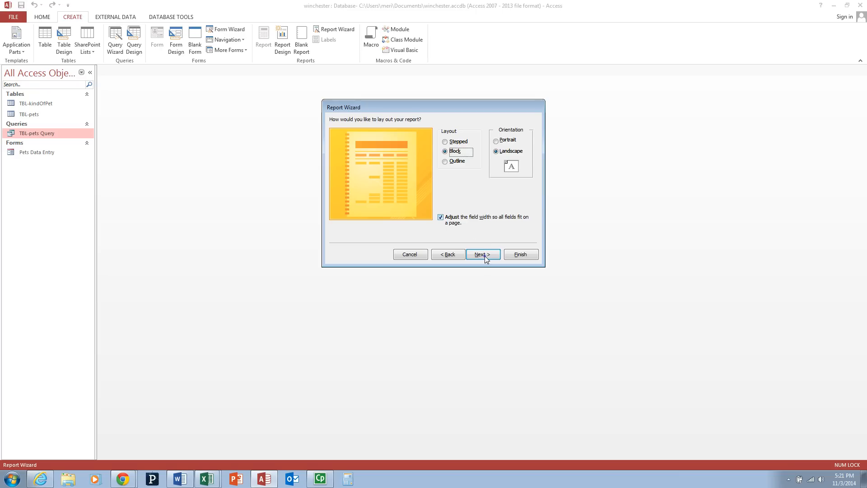
left_click(482, 254)
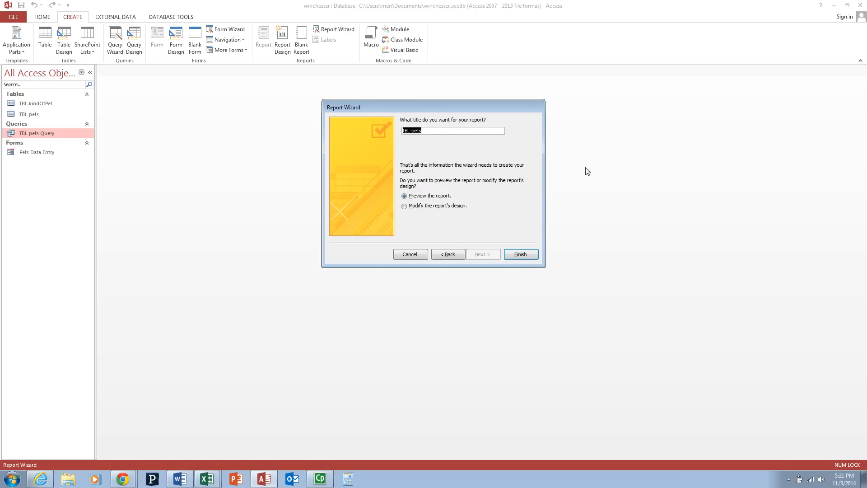
Title the report 'Meri Winchester - Pets' and finish it with preview.
type("Meri Winchester - Pets")
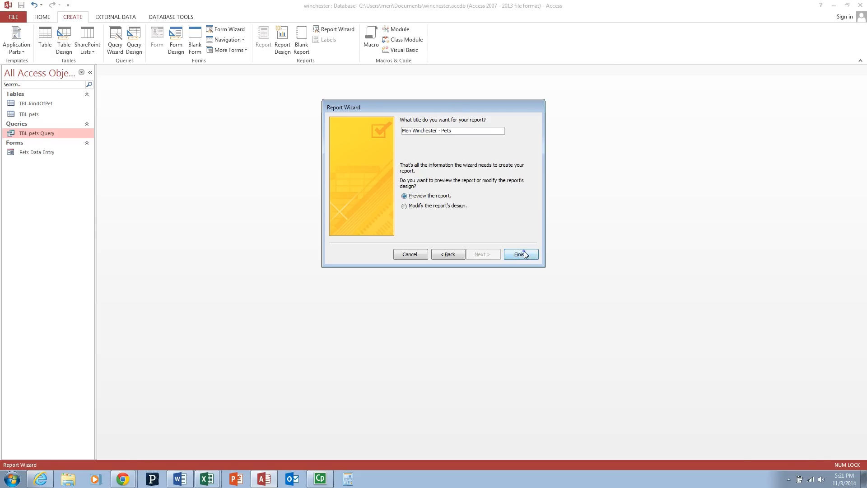
left_click(519, 254)
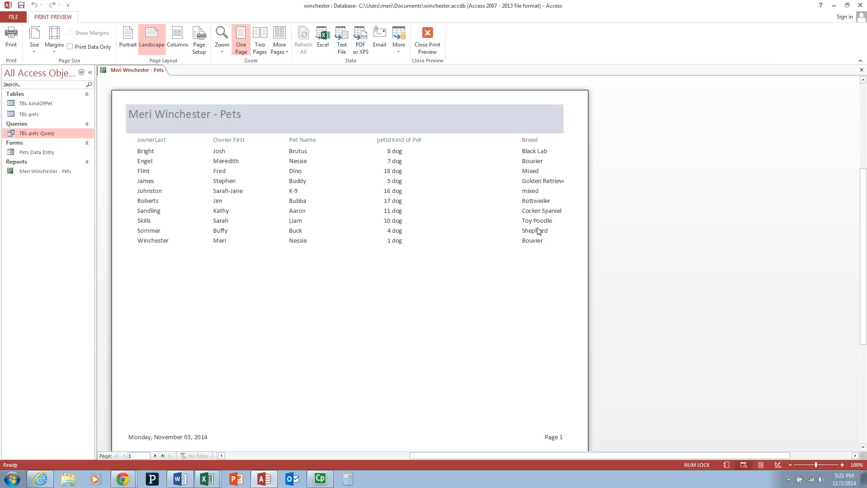
mouse_move(33, 46)
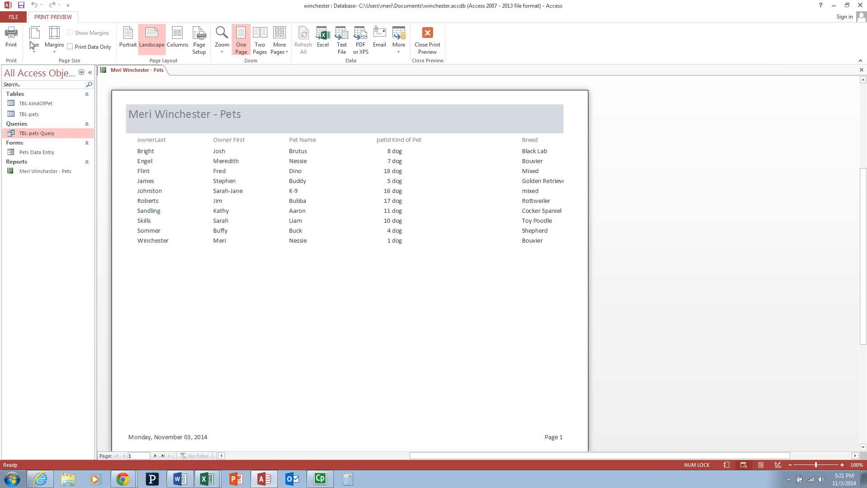
mouse_move(34, 39)
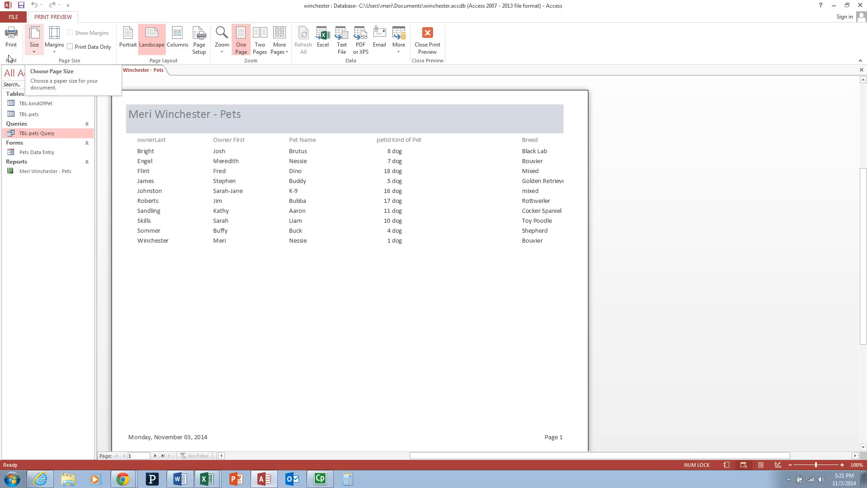
mouse_move(11, 38)
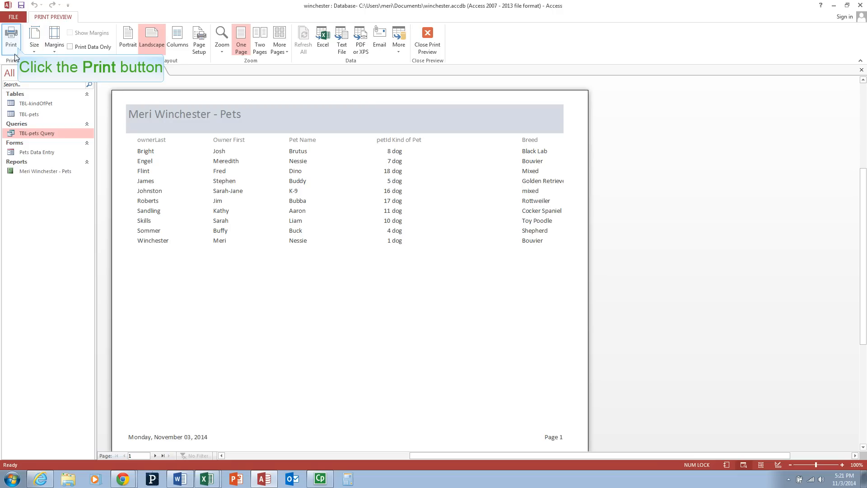
left_click(11, 39)
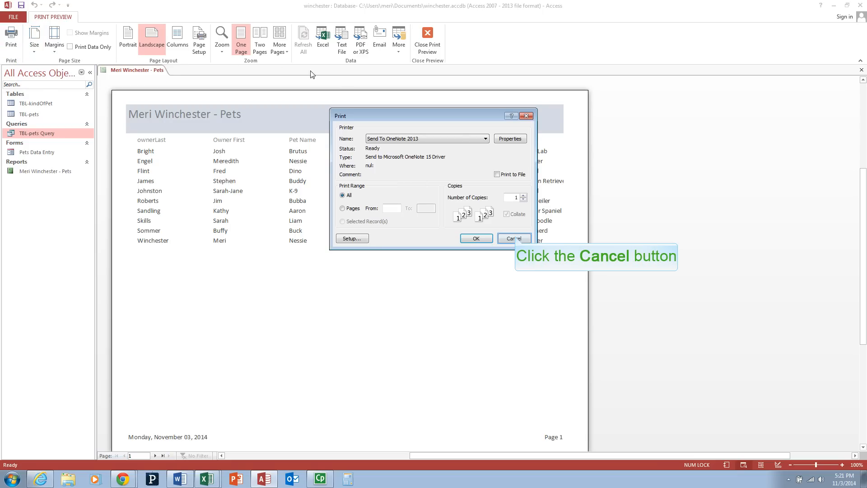
left_click(513, 238)
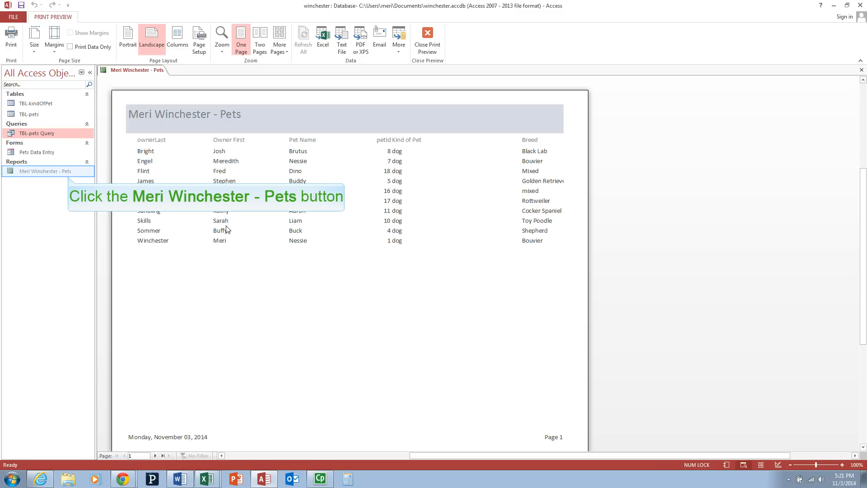
left_click(427, 40)
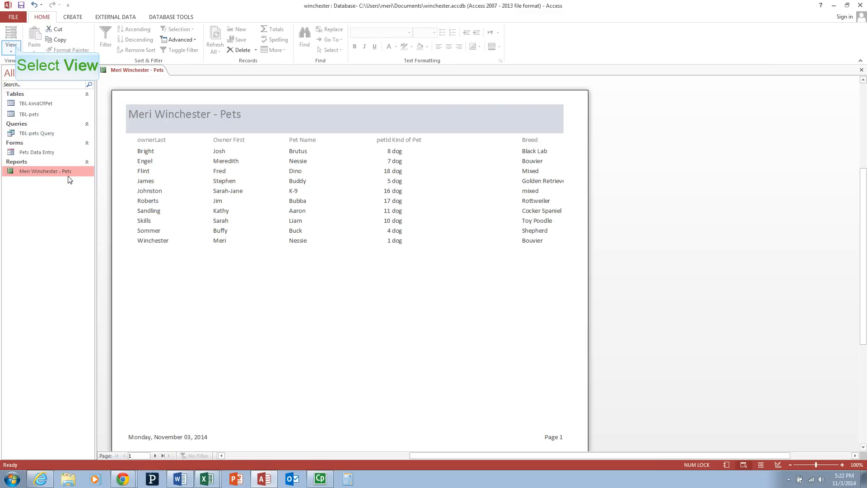
left_click(10, 39)
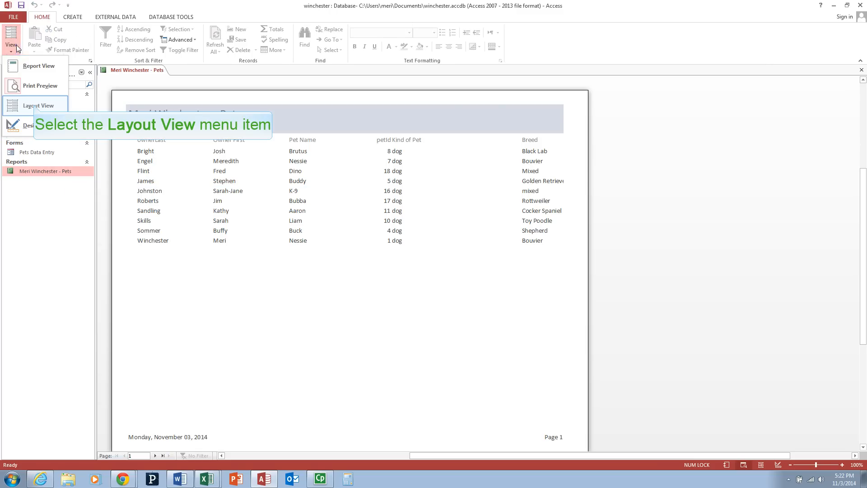
left_click(39, 105)
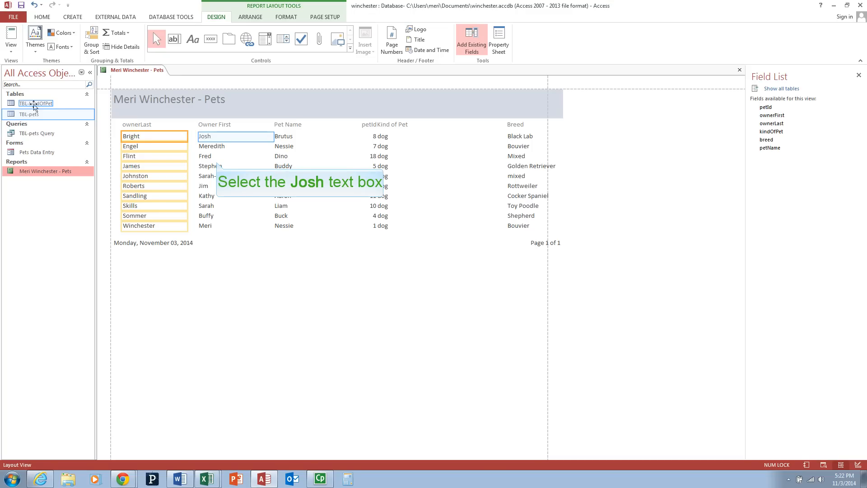
Narrow the petId and Kind of Pet columns by dragging their edges.
left_click(235, 136)
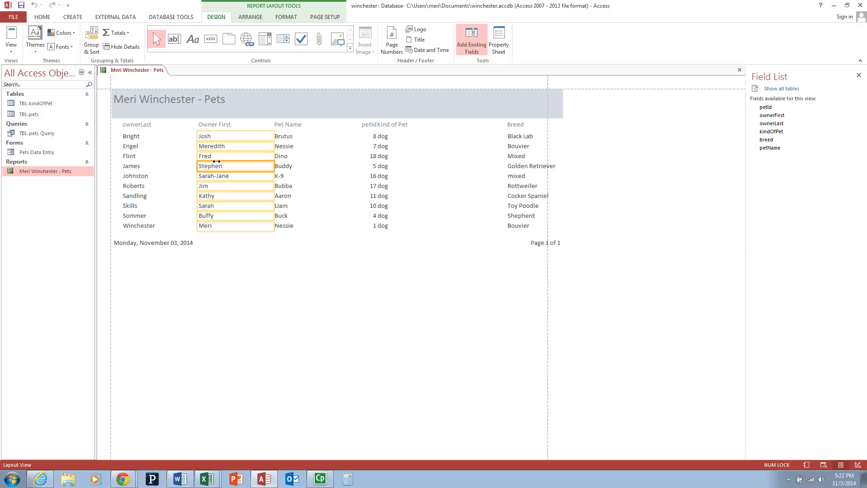
mouse_move(269, 146)
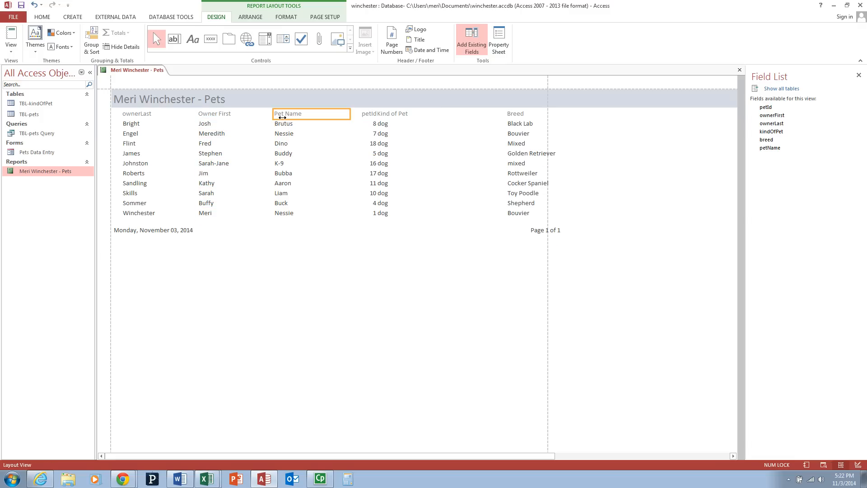
mouse_move(351, 114)
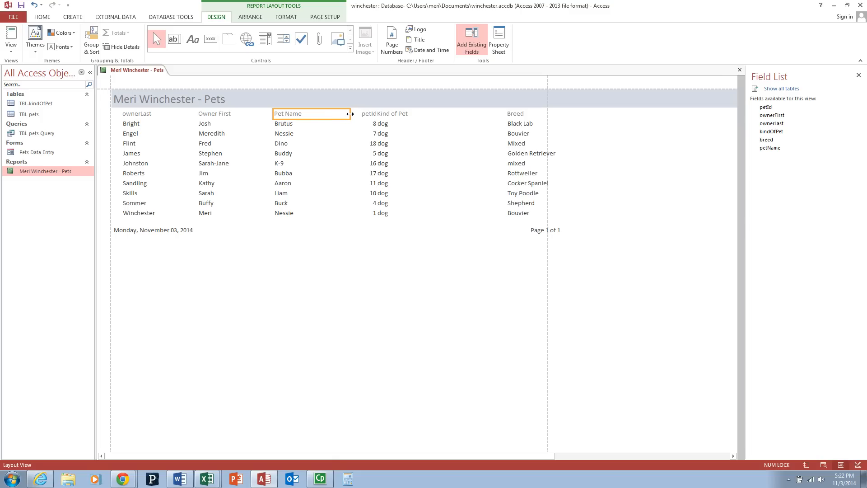
left_click(363, 113)
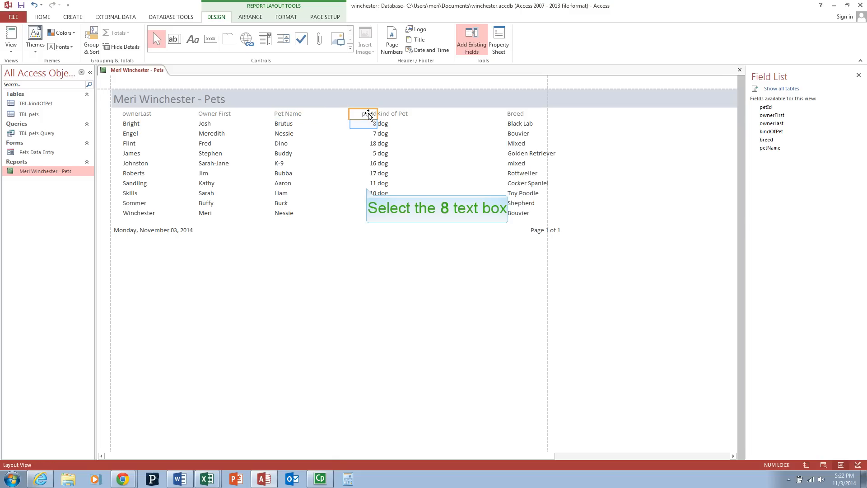
mouse_move(367, 169)
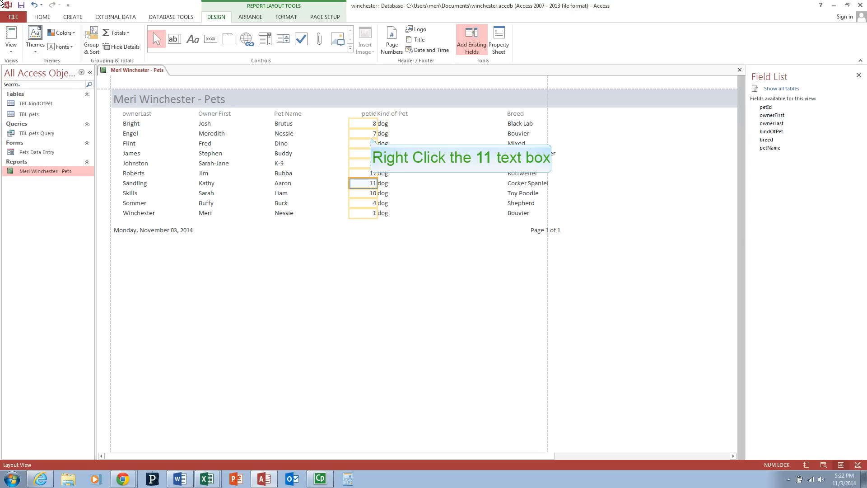
mouse_move(146, 9)
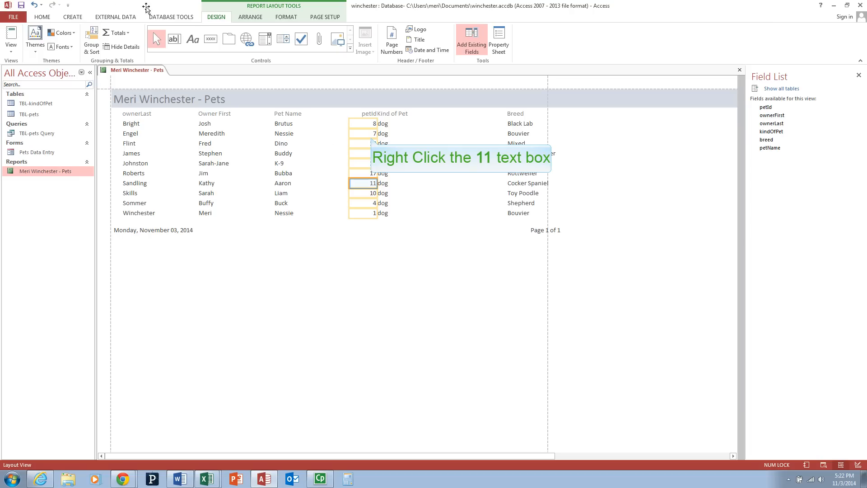
right_click(364, 183)
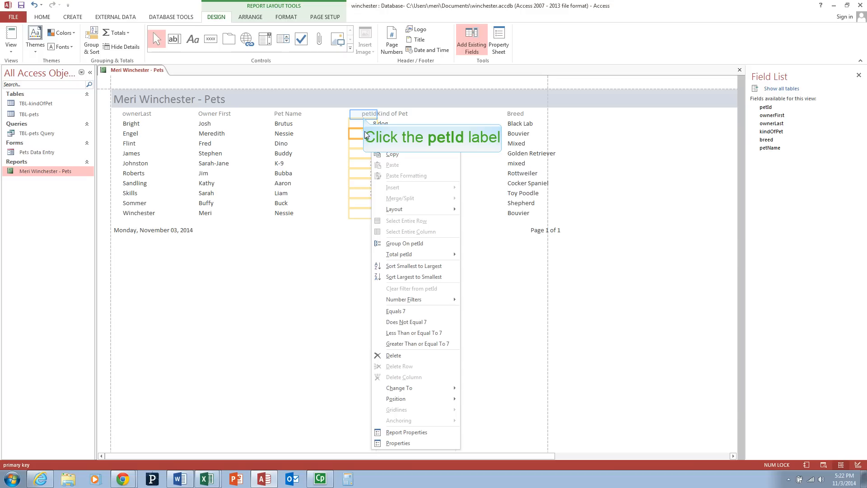
left_click(362, 114)
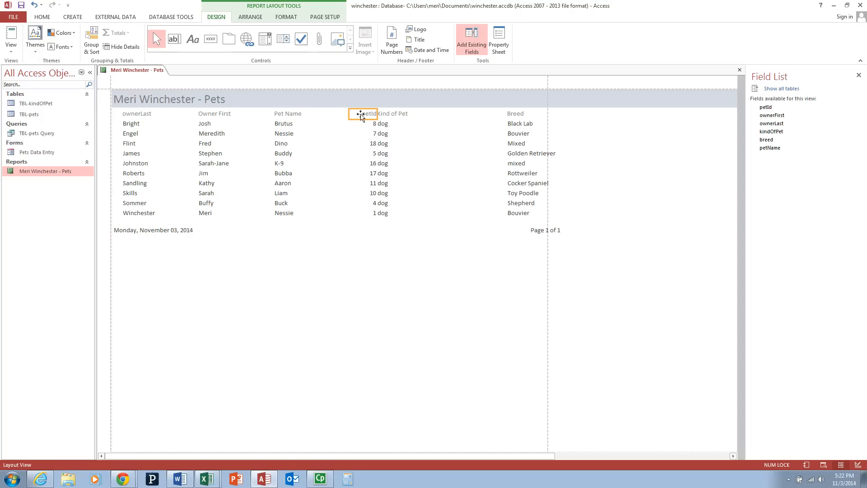
left_click(362, 113)
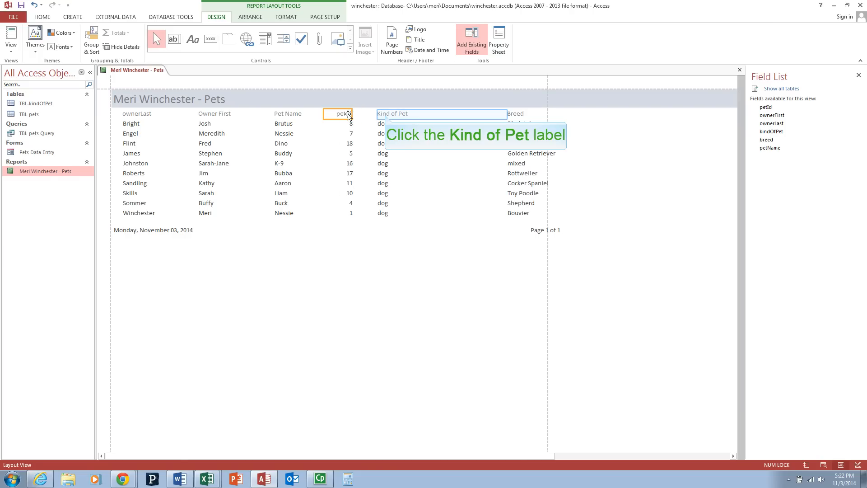
mouse_move(372, 116)
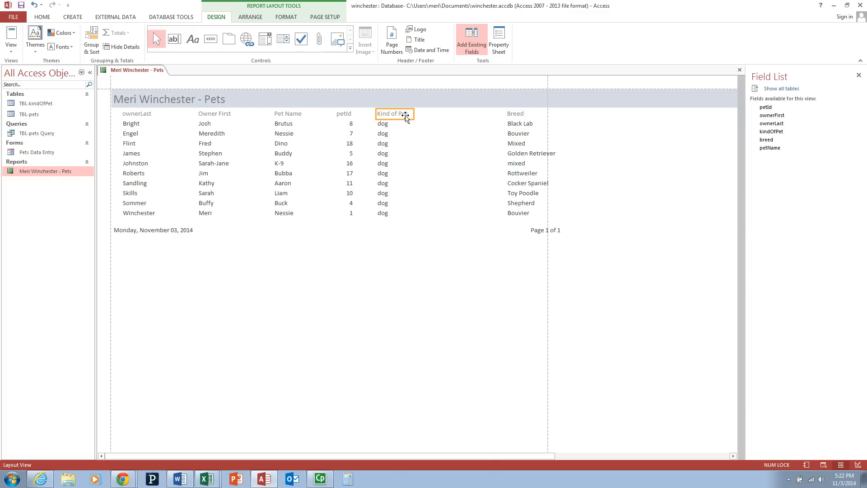
mouse_move(380, 116)
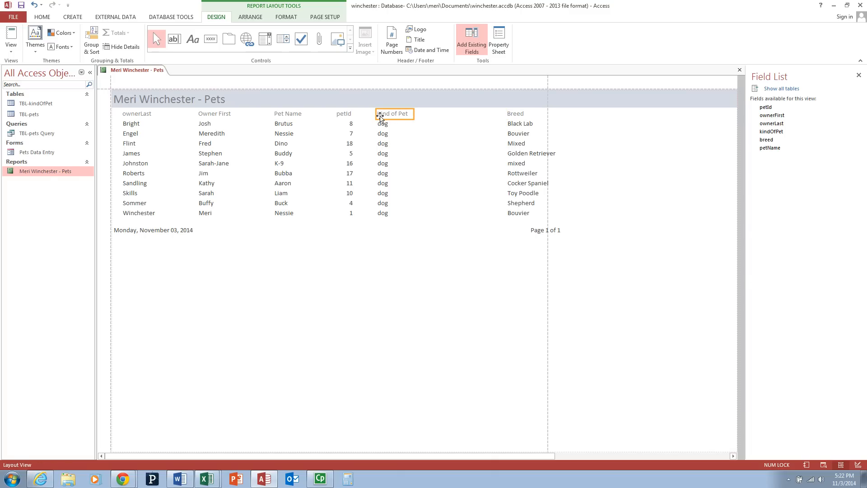
left_click(393, 113)
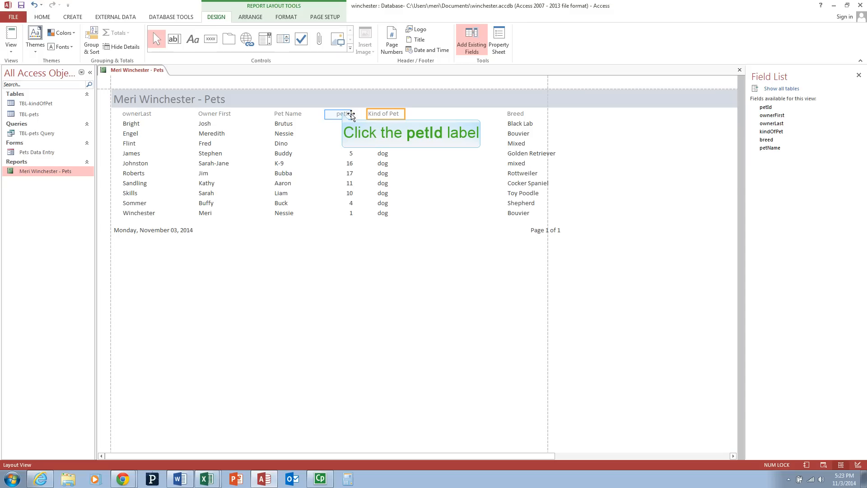
Move the Breed values beside Kind of Pet and align the Breed heading above them.
left_click(342, 114)
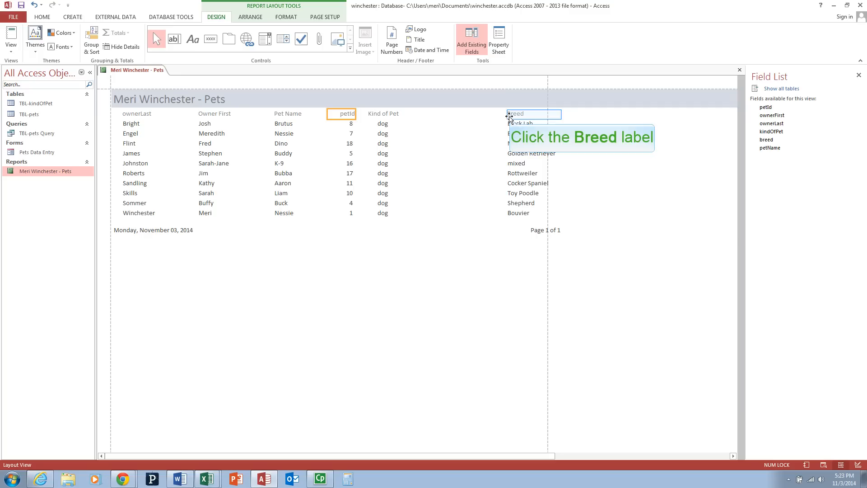
left_click(517, 114)
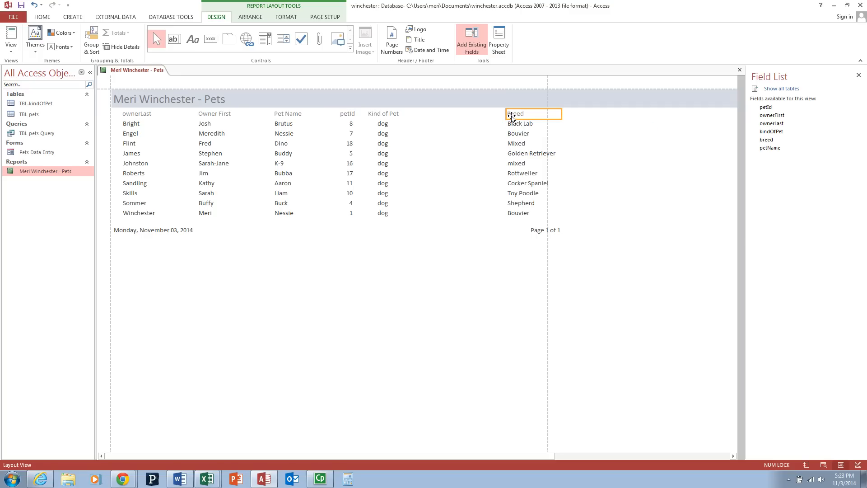
mouse_move(481, 114)
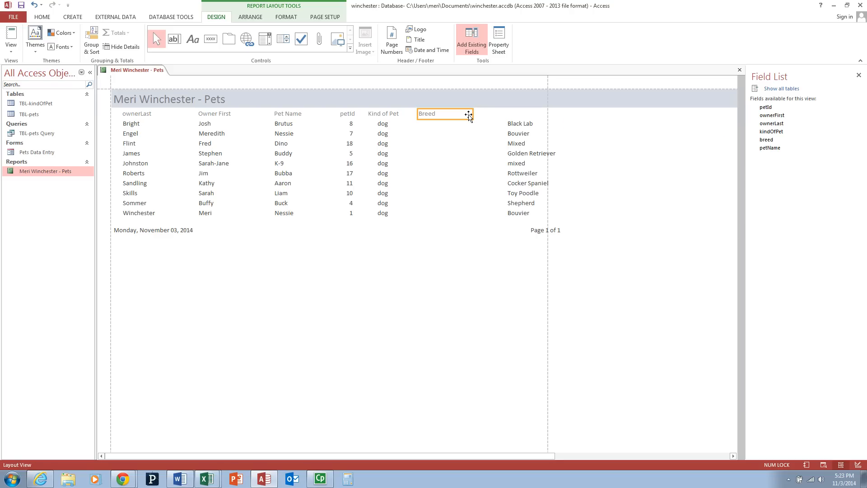
left_click(521, 123)
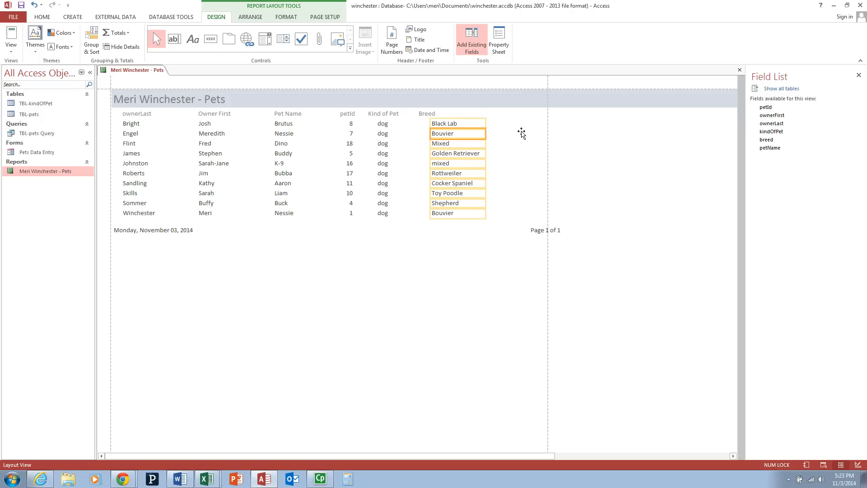
left_click(427, 114)
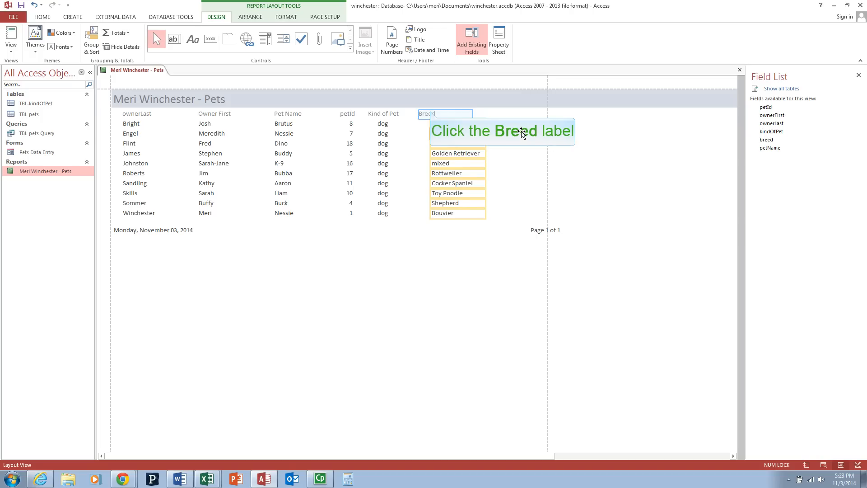
left_click(446, 113)
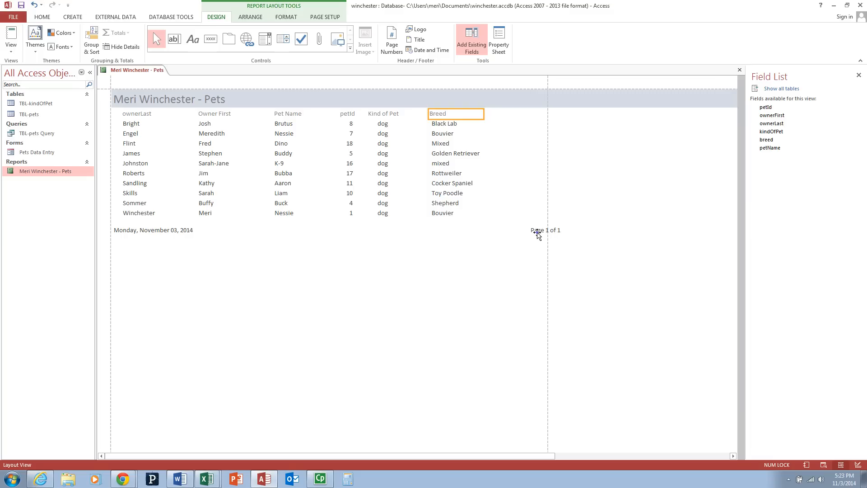
Shrink the 'Page 1 of 1' footer so it fits inside the page width.
left_click(520, 230)
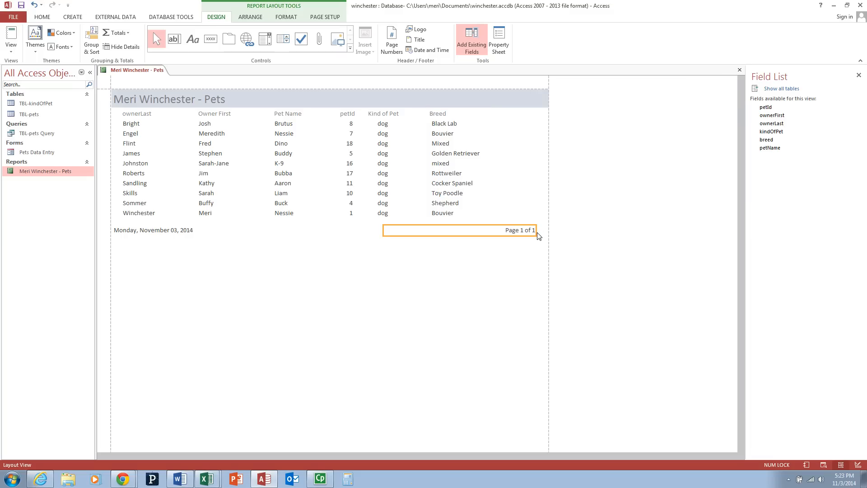
mouse_move(501, 241)
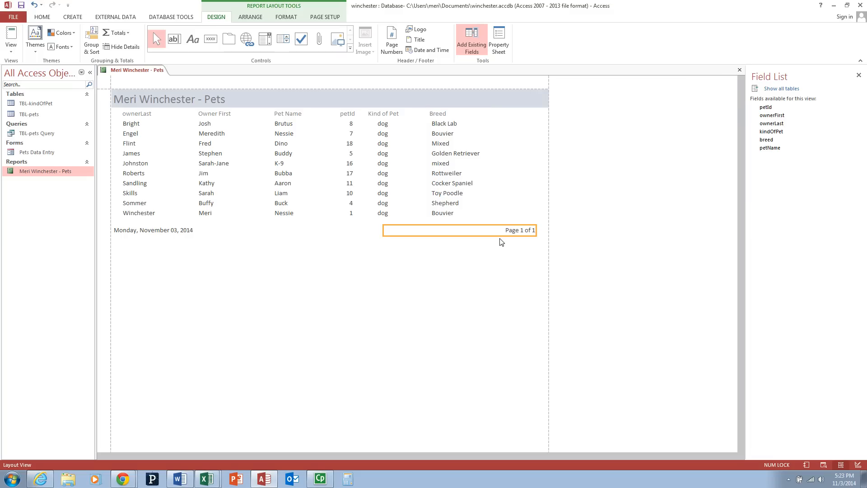
mouse_move(474, 276)
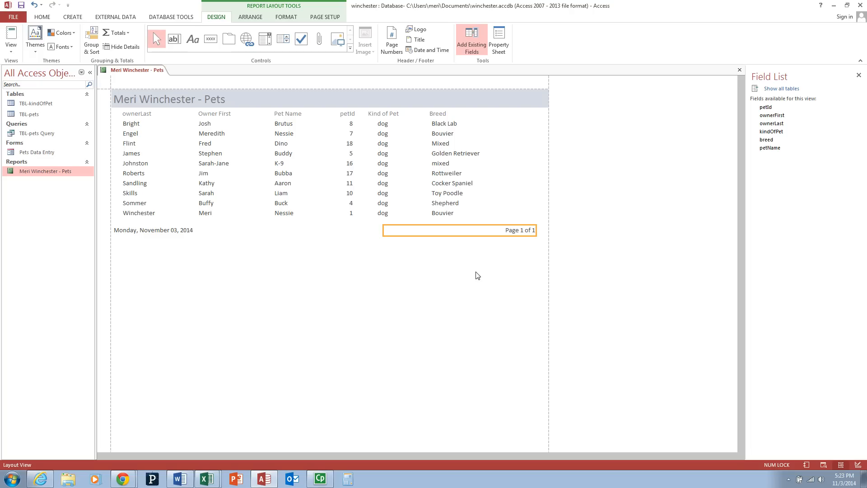
left_click(11, 39)
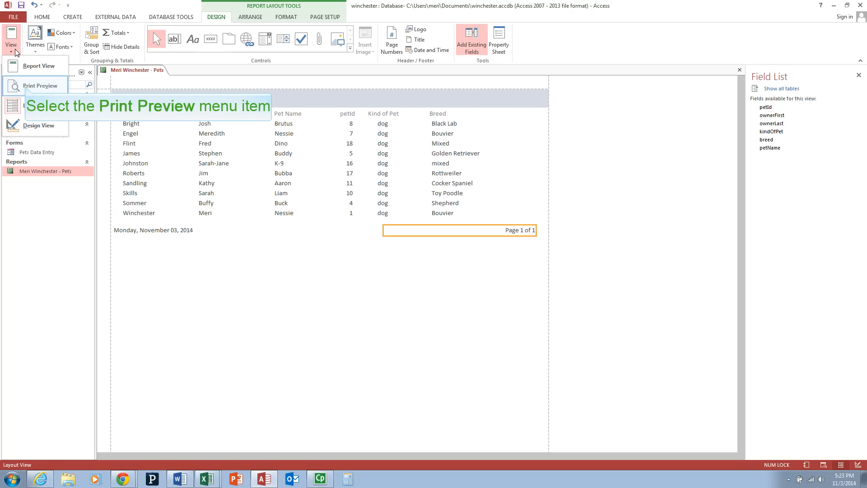
Switch the Pets report to Print Preview.
left_click(40, 86)
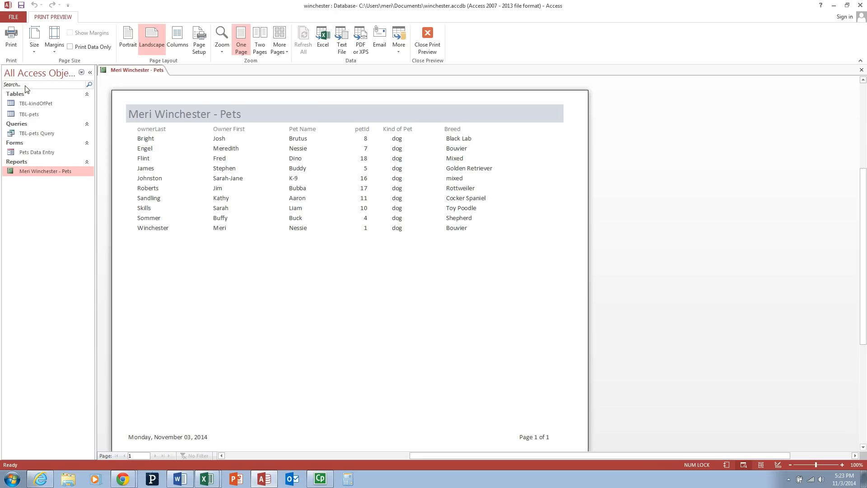
mouse_move(44, 97)
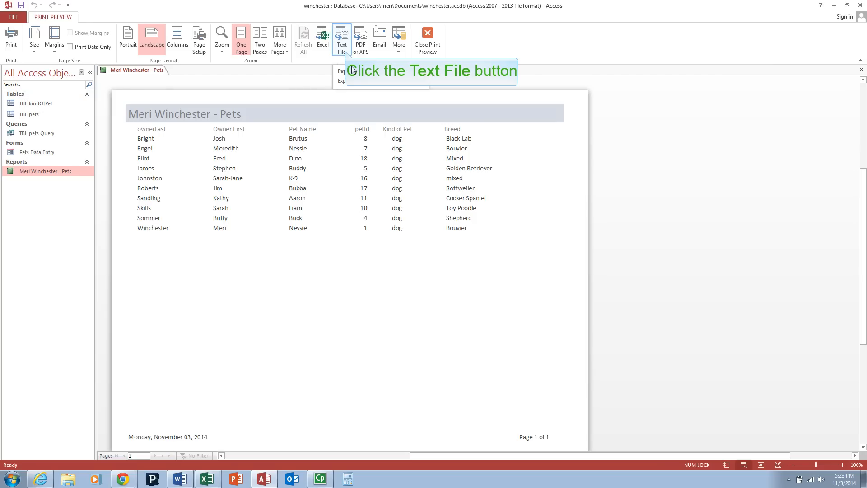
mouse_move(342, 39)
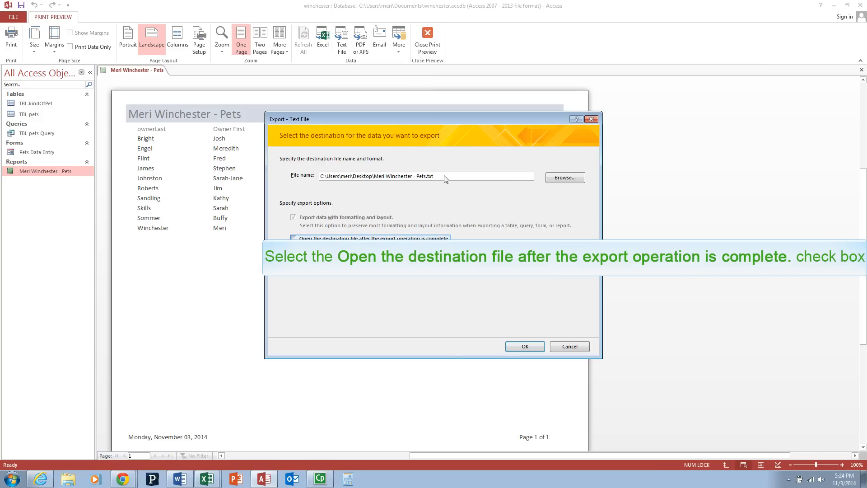
mouse_move(413, 179)
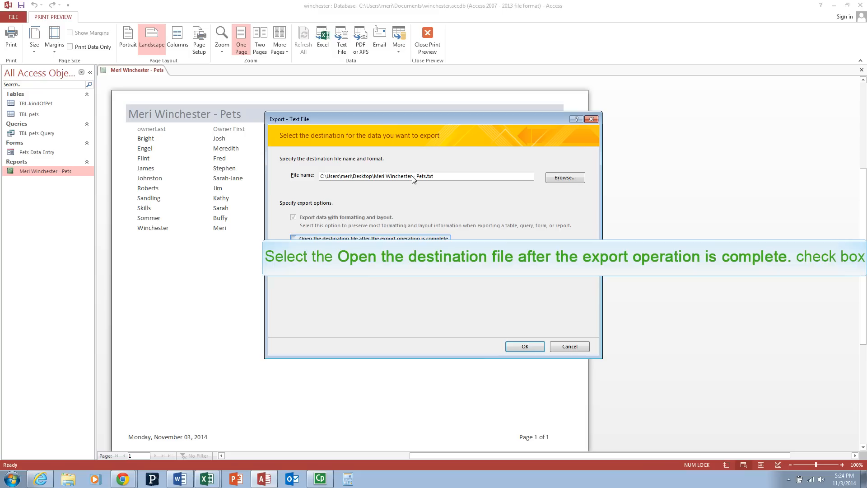
Export the Pets report as a text file with default Windows encoding, opening it when done.
left_click(293, 238)
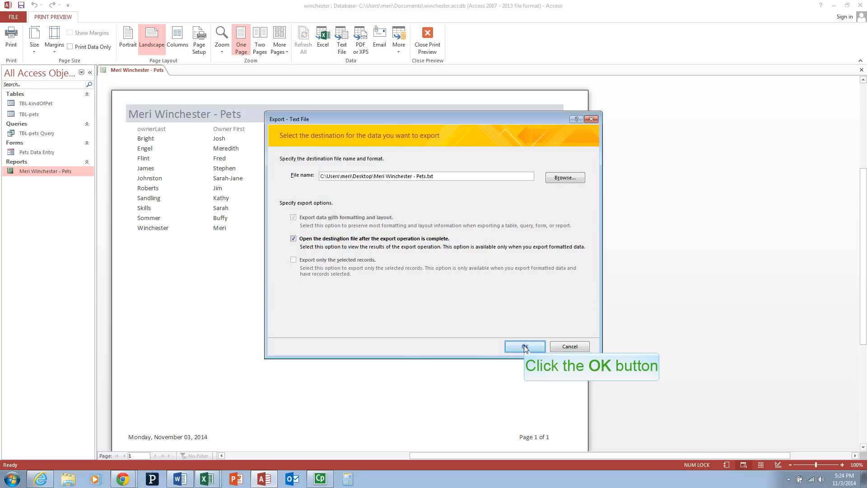
left_click(523, 345)
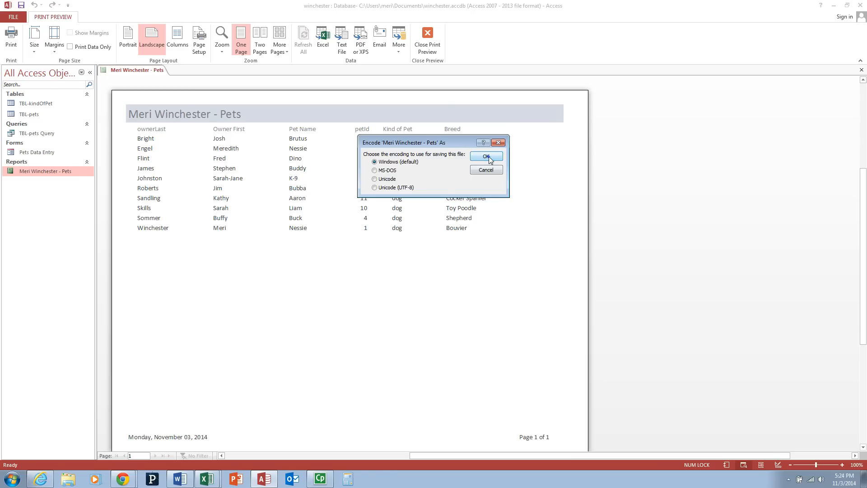
left_click(485, 155)
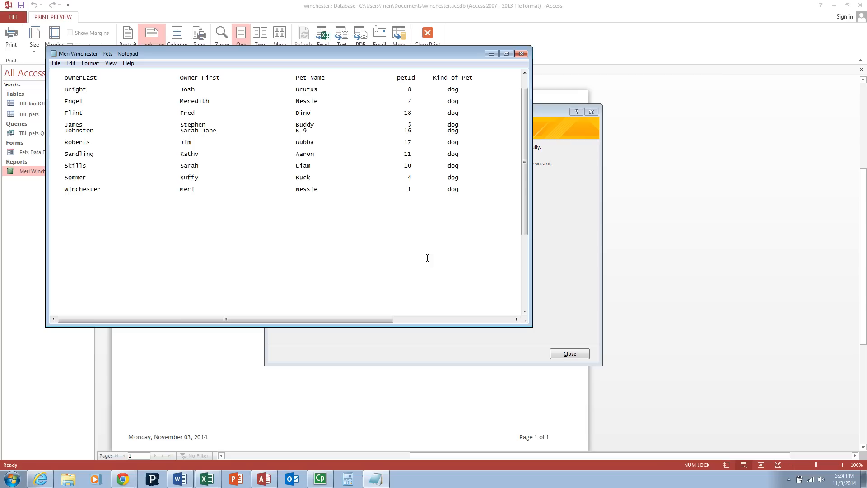
Scroll right through the exported report text in Notepad.
scroll("right", 3)
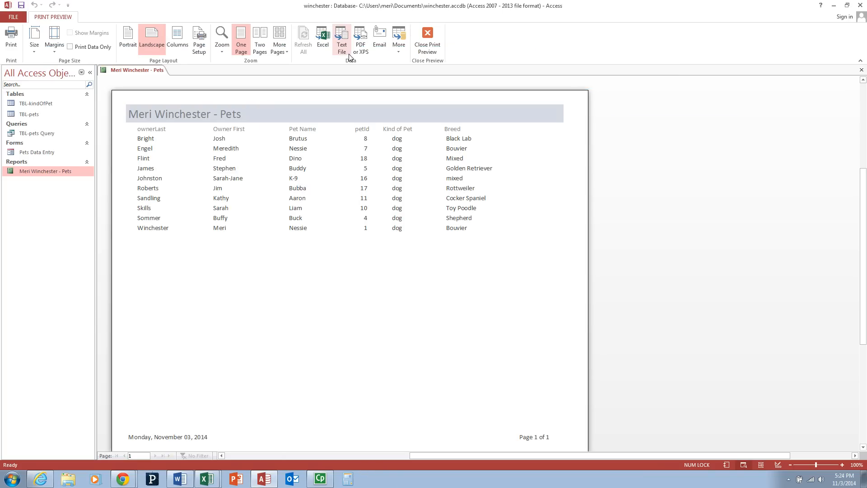
mouse_move(360, 39)
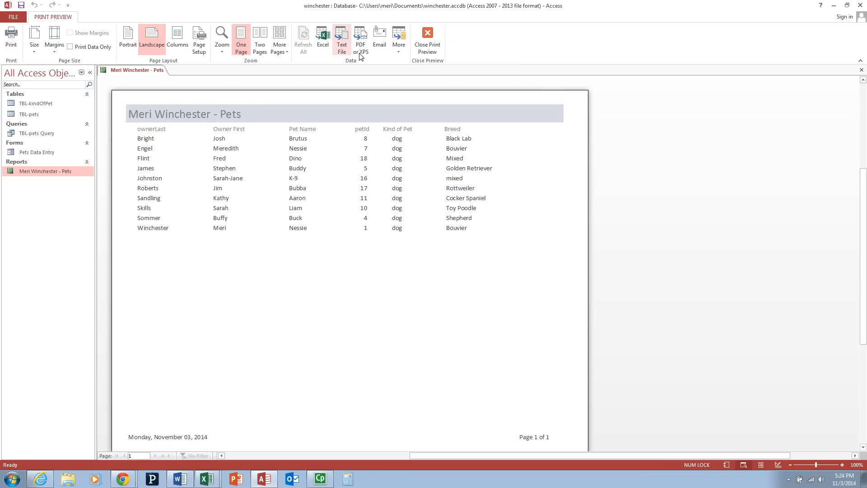
Publish the Pets report as a minimum-size PDF with default options, opening it afterwards.
left_click(360, 39)
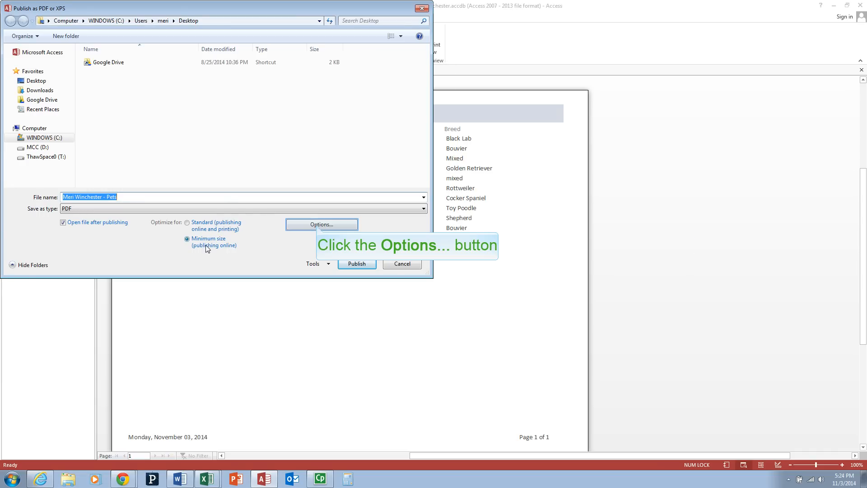
mouse_move(216, 247)
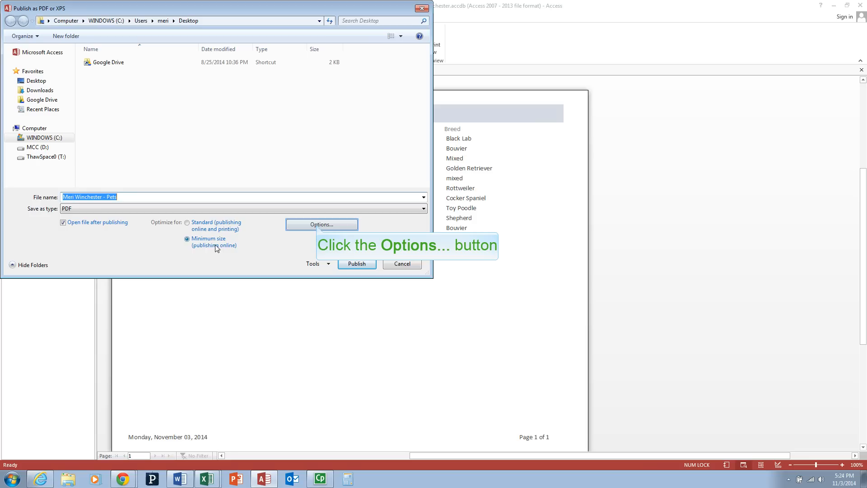
left_click(323, 224)
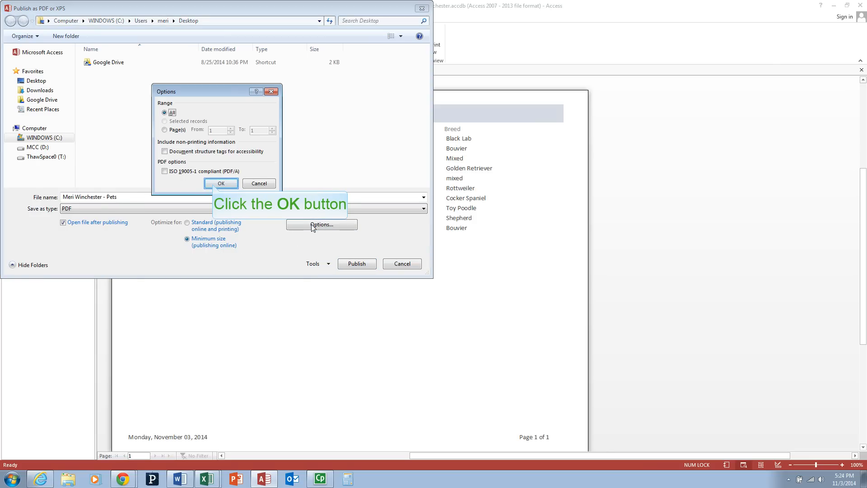
left_click(221, 183)
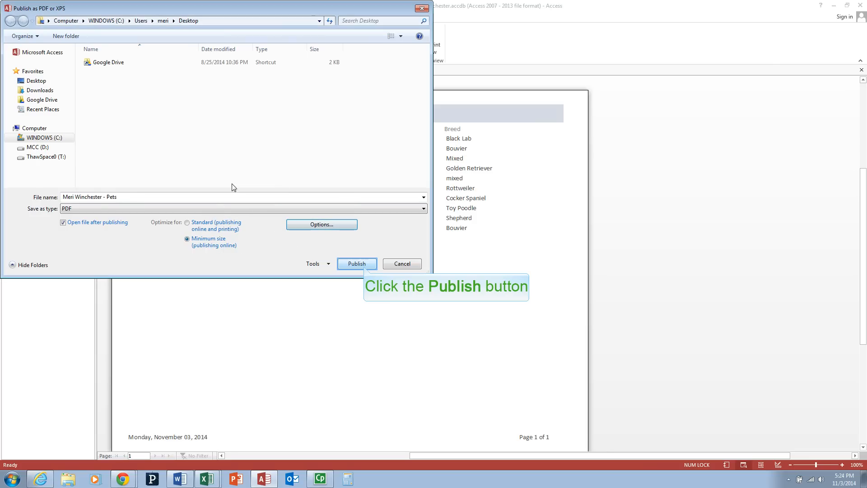
left_click(357, 263)
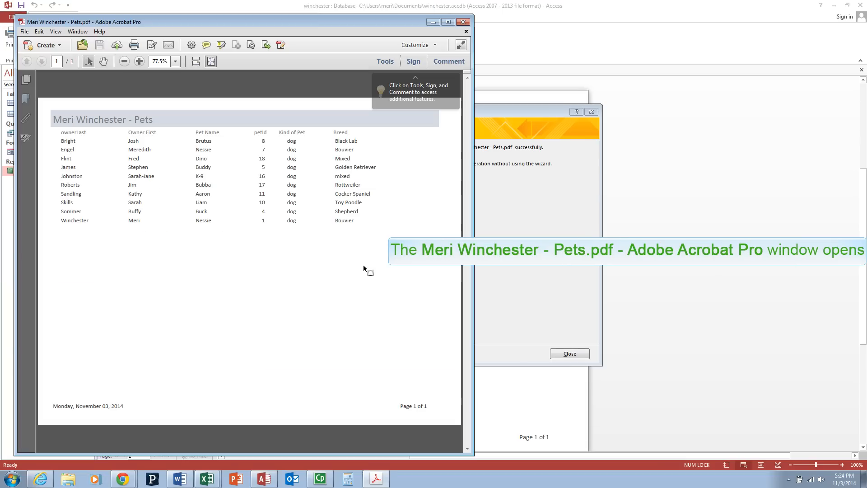